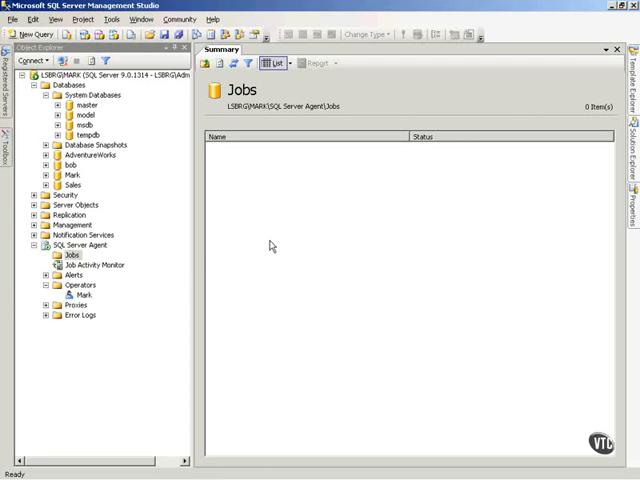
mouse_move(303, 182)
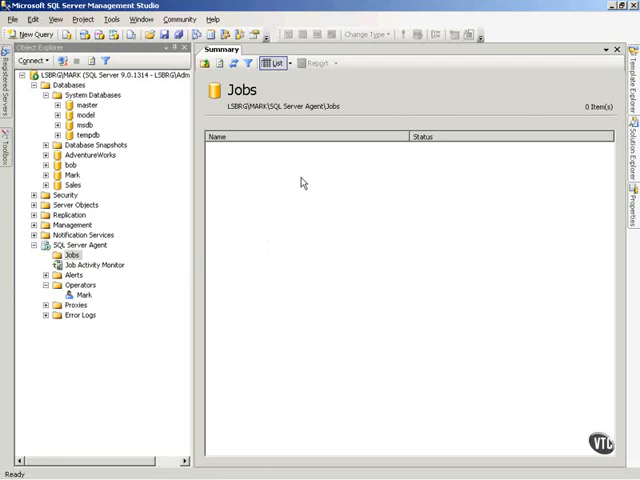
mouse_move(116, 299)
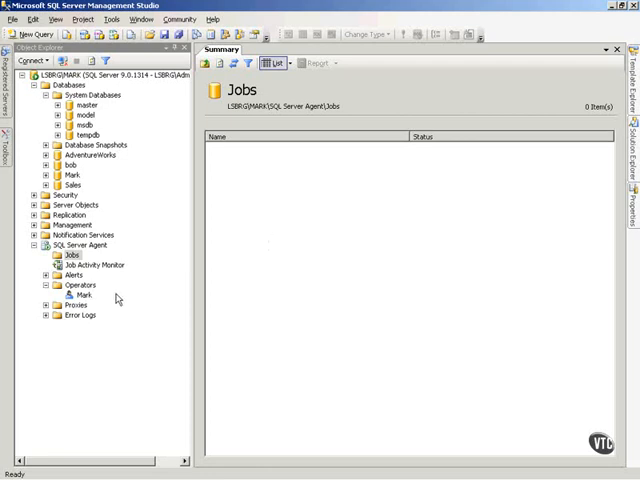
- Select the operator Mark under SQL Server Agent > Operators to view its summary
left_click(83, 294)
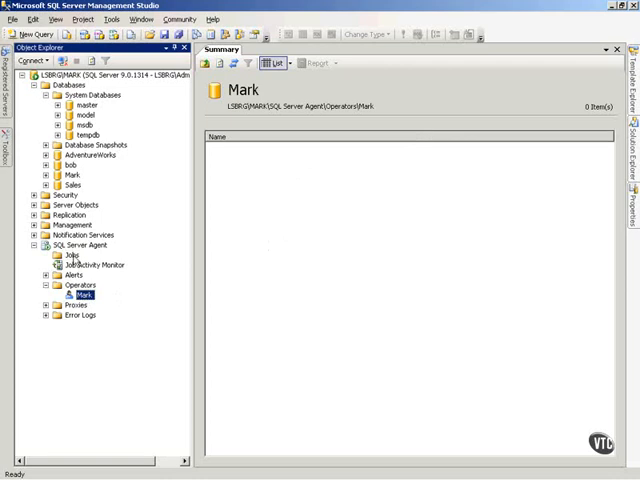
mouse_move(102, 250)
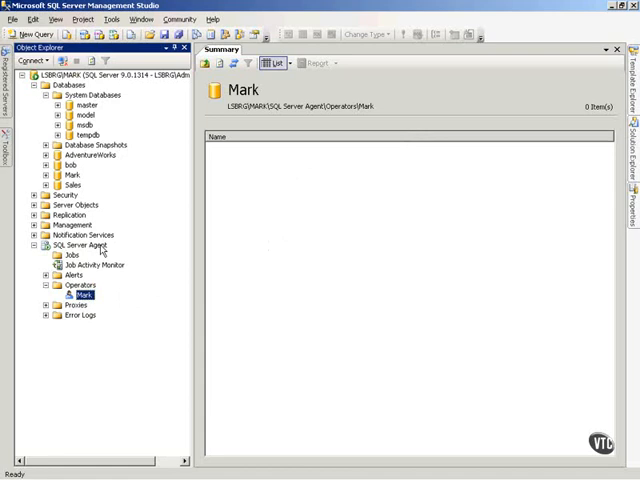
- Create job MarksJob in category Database Maintenance, described as backing up Sales & Mark databases
right_click(72, 254)
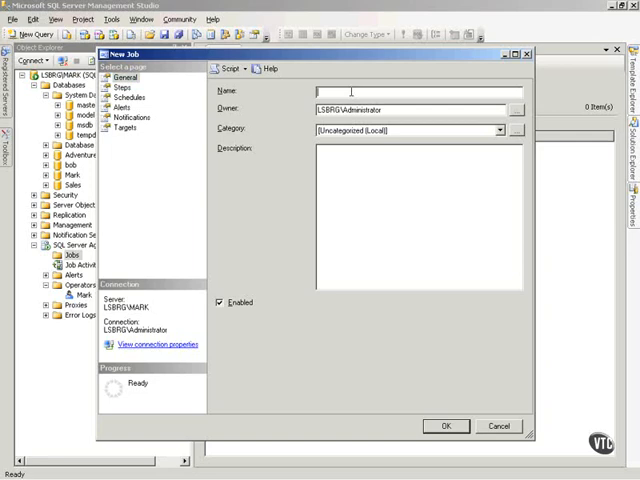
type("Mark")
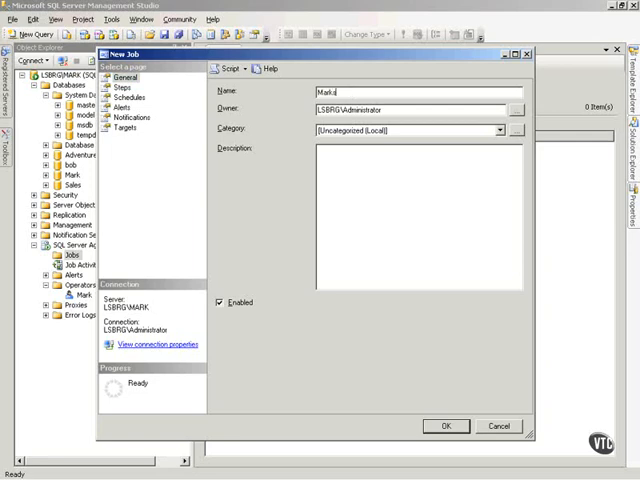
type("sJob")
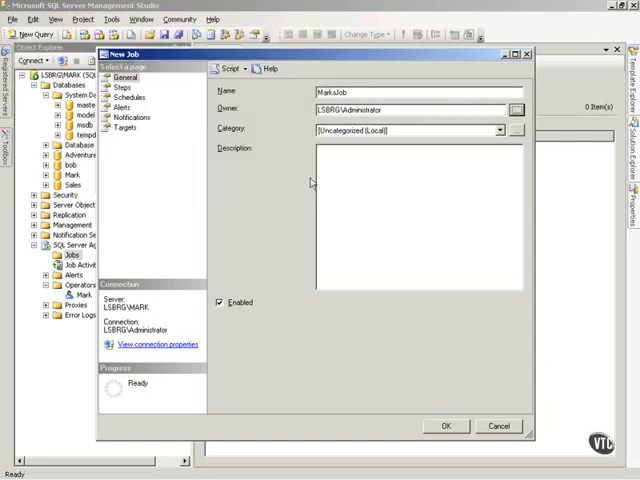
left_click(500, 130)
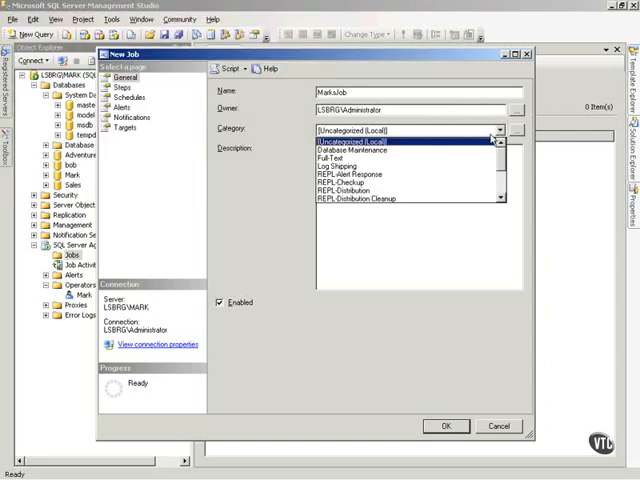
left_click(345, 150)
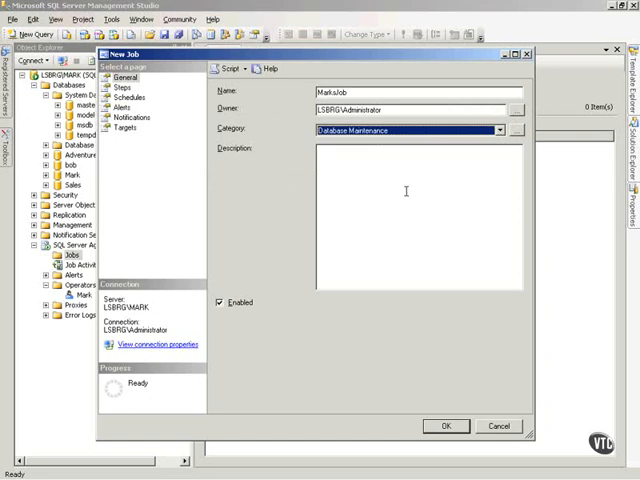
type("ba")
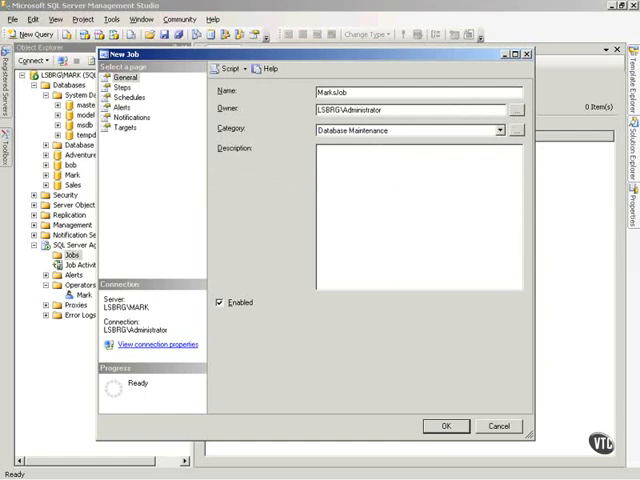
type("Backup")
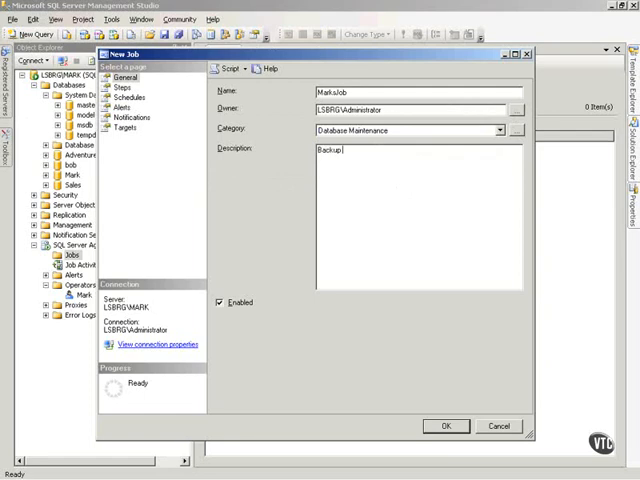
type("Sales & Mark databases")
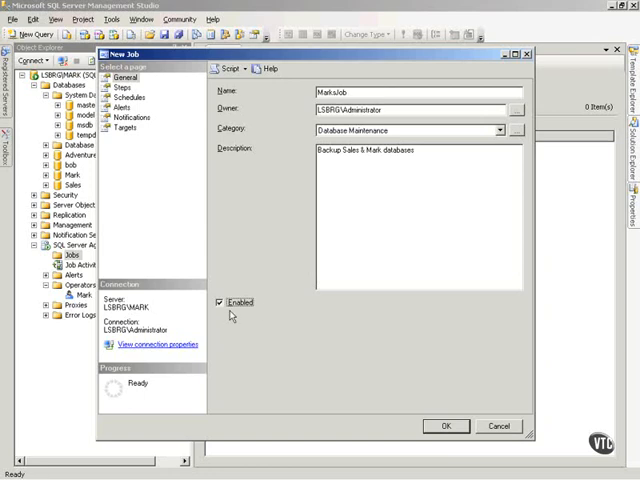
mouse_move(168, 110)
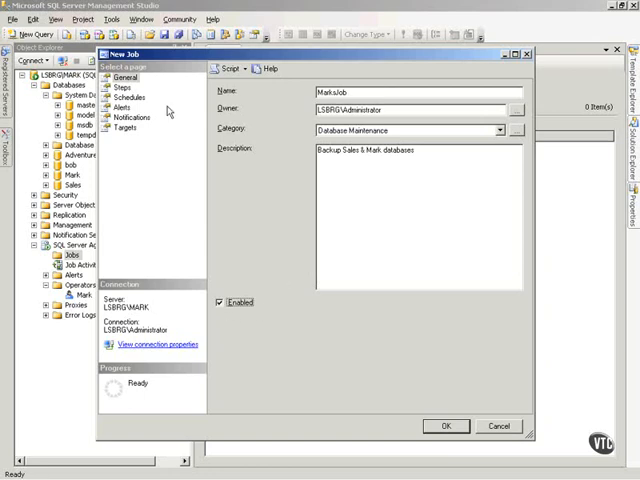
mouse_move(439, 385)
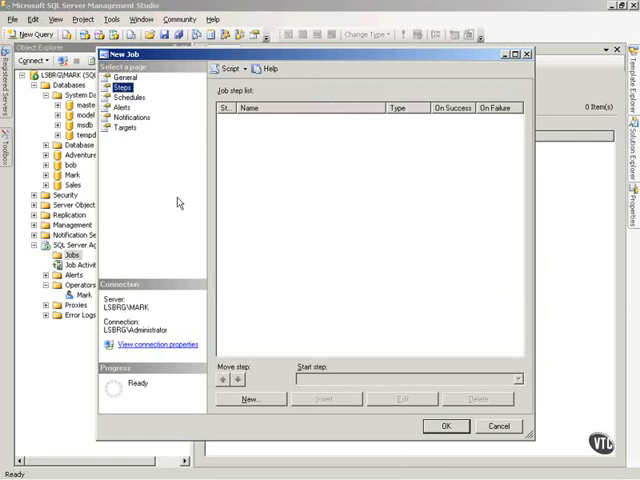
mouse_move(286, 122)
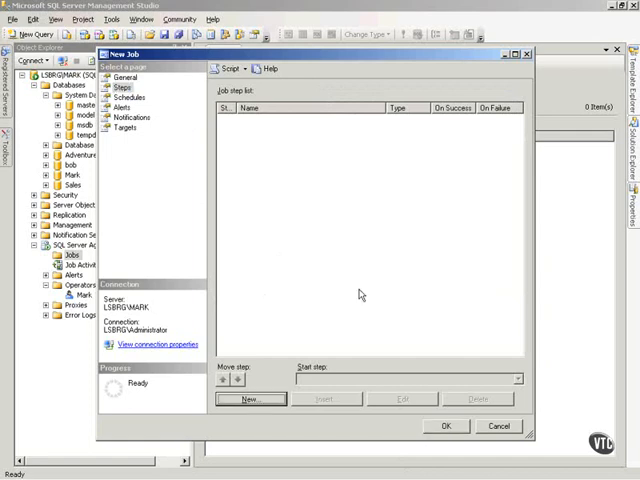
- Add a job step named Backup Sales Database with type Operating system (CmdExec)
left_click(251, 399)
type("Back")
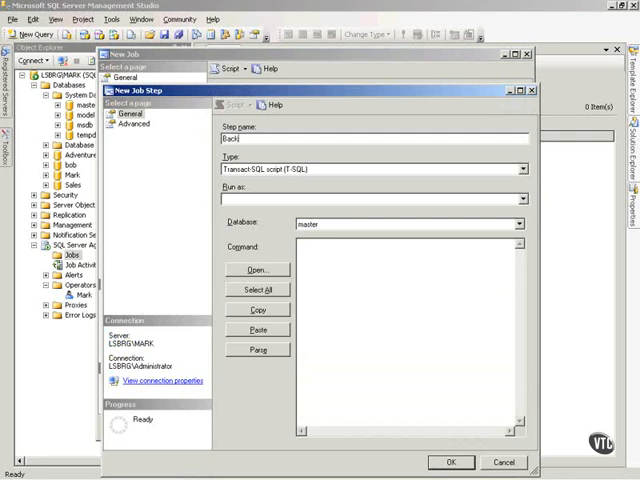
type("up Sales Database")
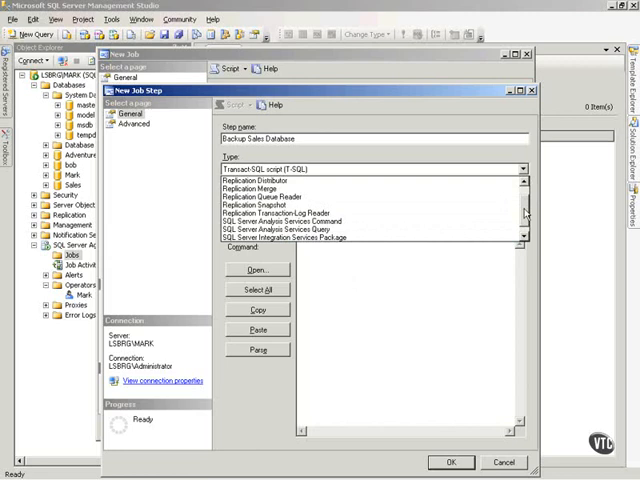
left_click(380, 168)
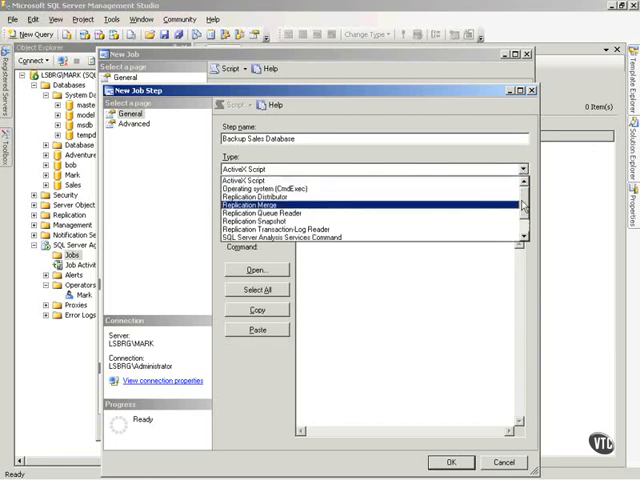
left_click(266, 188)
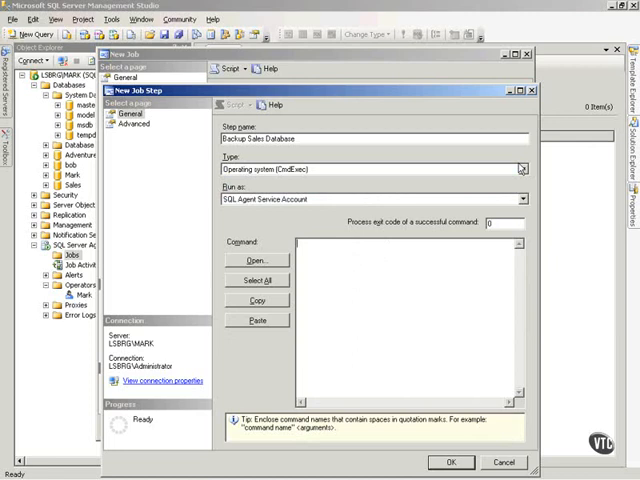
- Enter the backup database sales to disk command targeting sales.bak, and parse it successfully
left_click(520, 168)
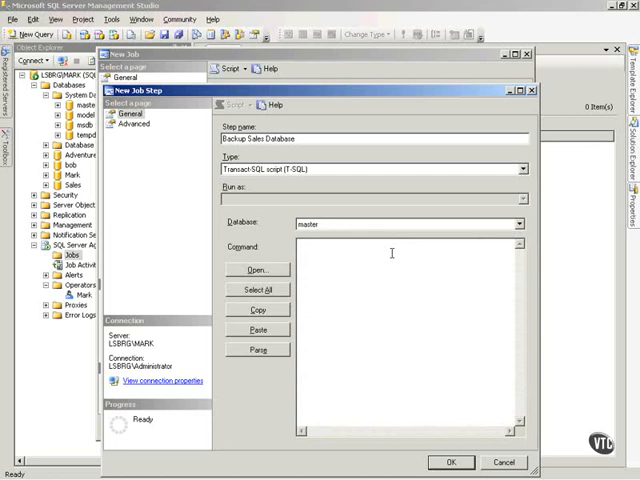
type("backup database sale")
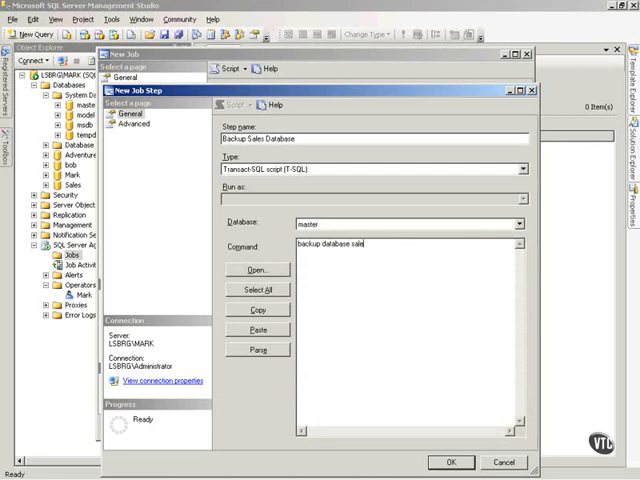
type("to disk=N'")
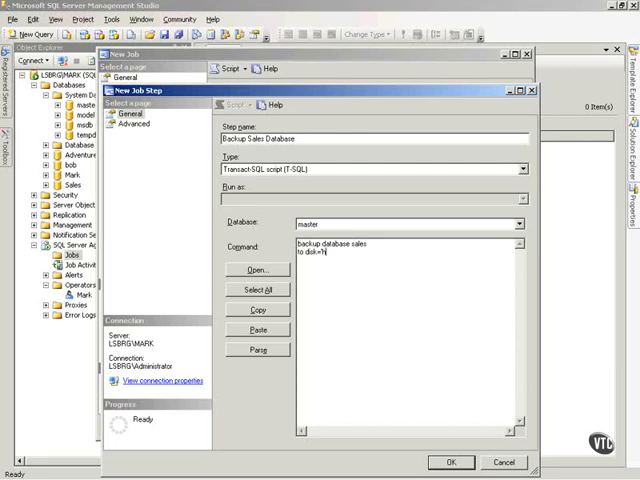
type("\\sales")
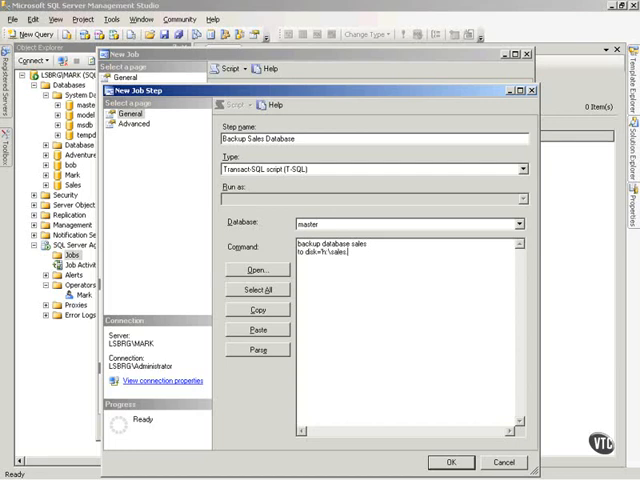
type(".bak'")
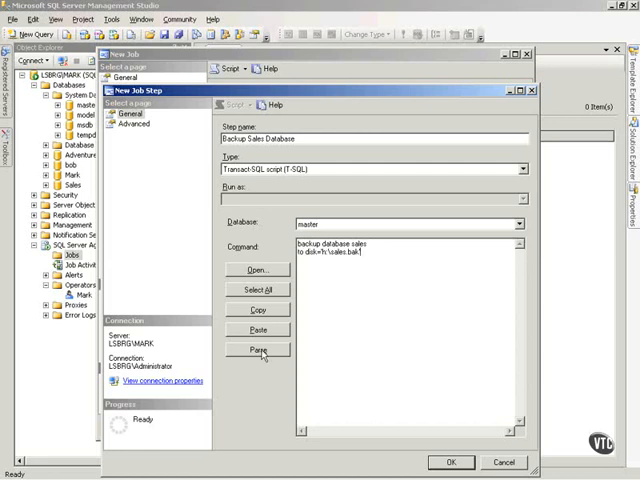
left_click(258, 349)
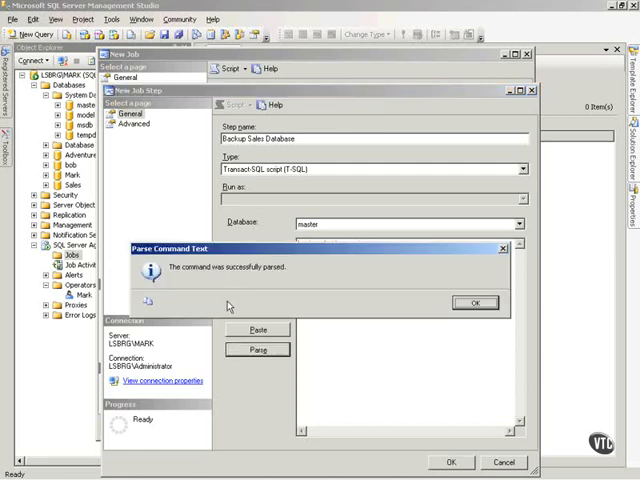
mouse_move(382, 314)
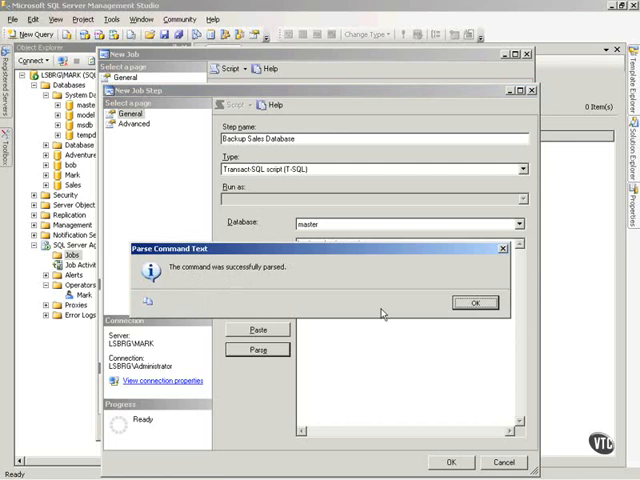
left_click(475, 302)
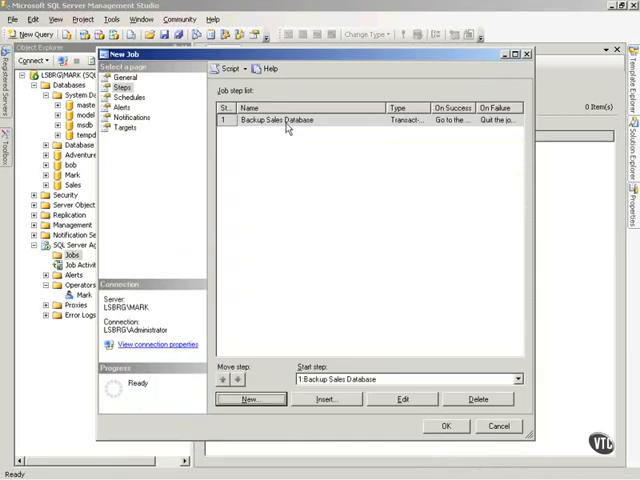
mouse_move(280, 360)
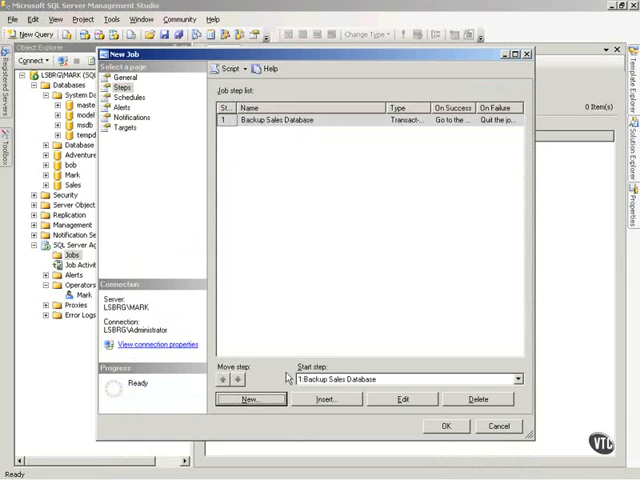
- Add step 'Backup Mark database' running BACKUP DATABASE mark TO DISK to mark.bak
left_click(251, 399)
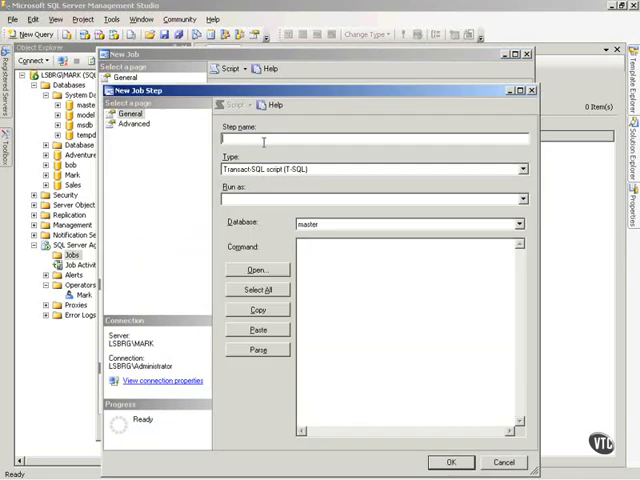
type("Backup")
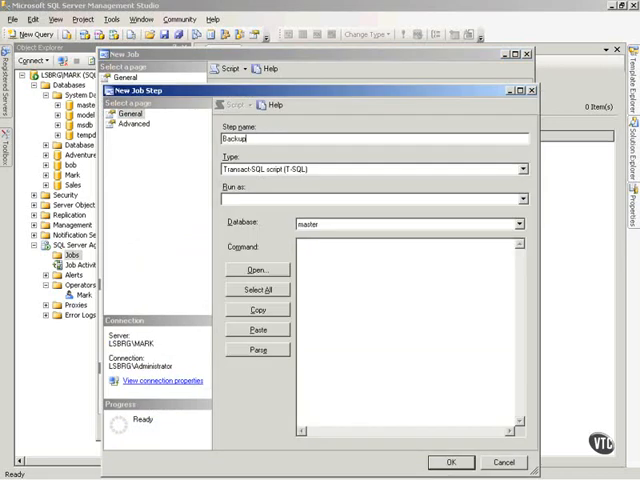
type("Mark")
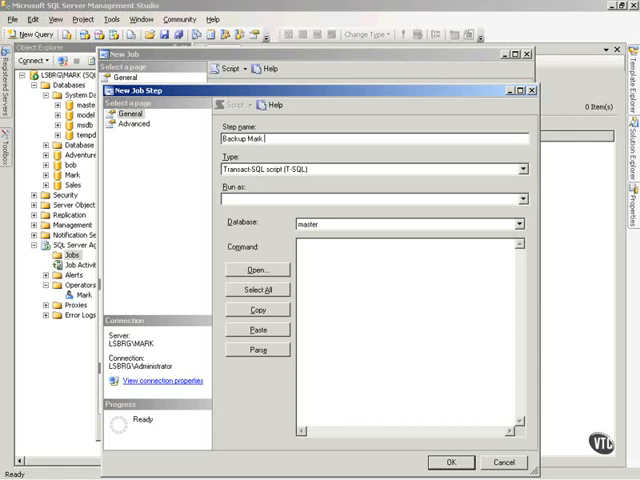
type("database")
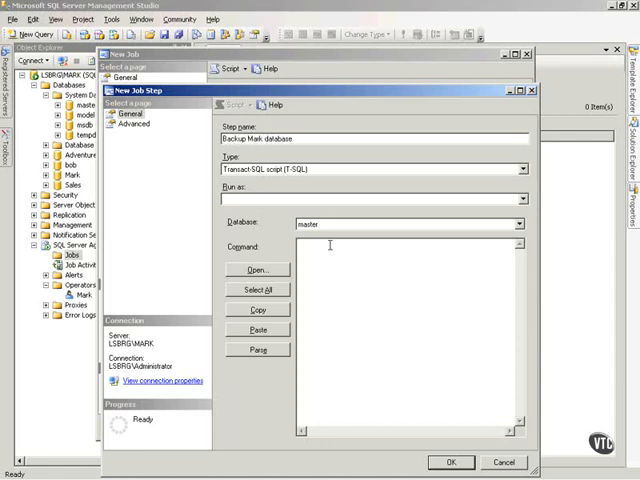
type("backup database mark")
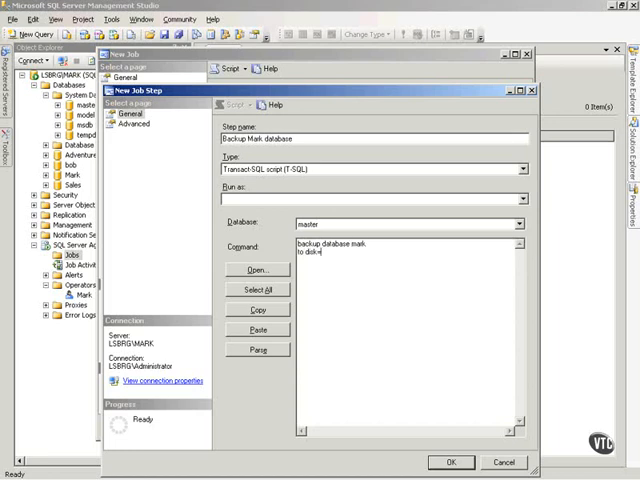
type("'h:\\mark.bak")
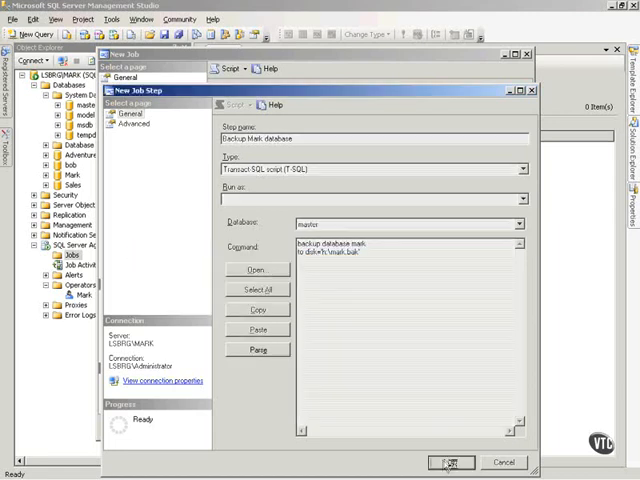
left_click(452, 462)
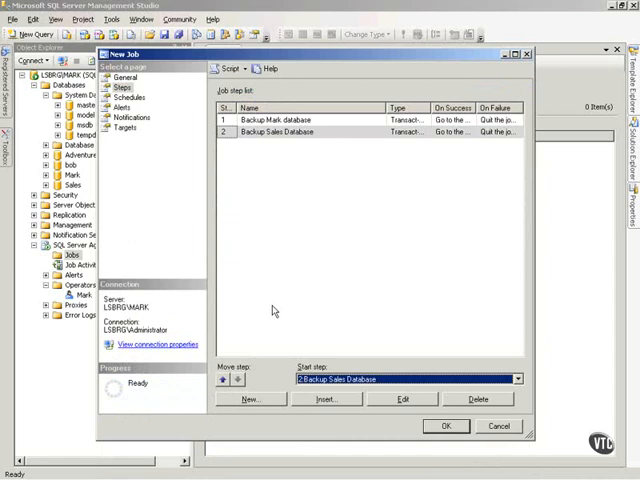
- Reorder so Backup Sales Database is step 1, select Backup Mark database, and maximize the dialog
left_click(223, 379)
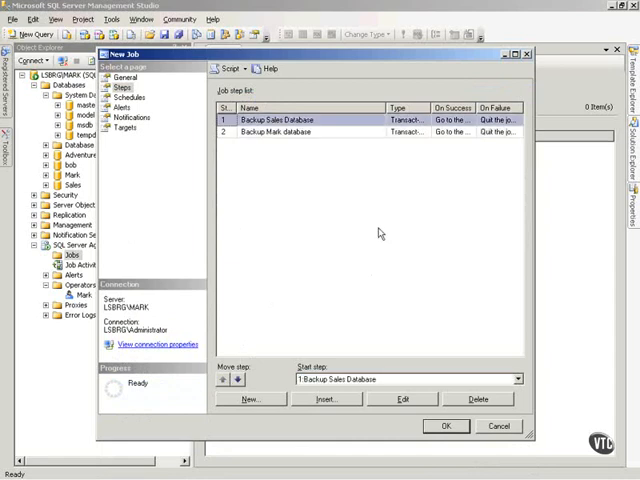
left_click(290, 133)
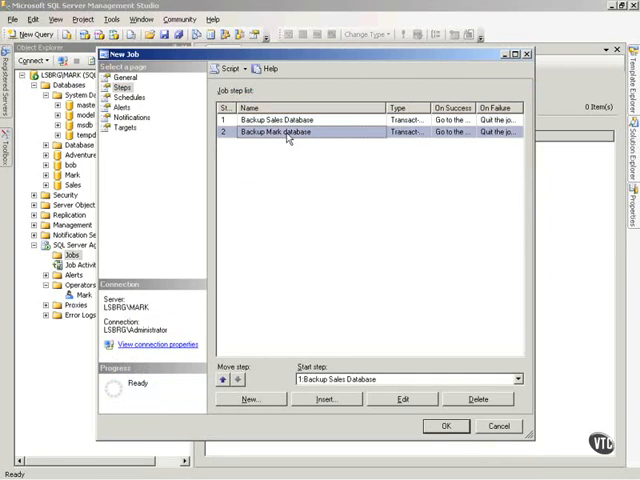
left_click(287, 120)
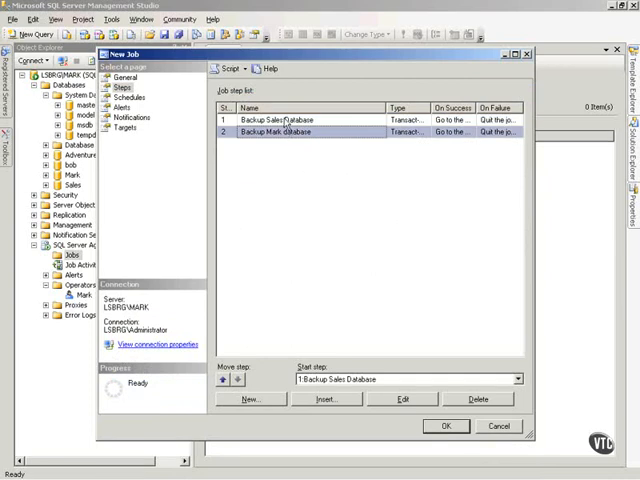
left_click(285, 119)
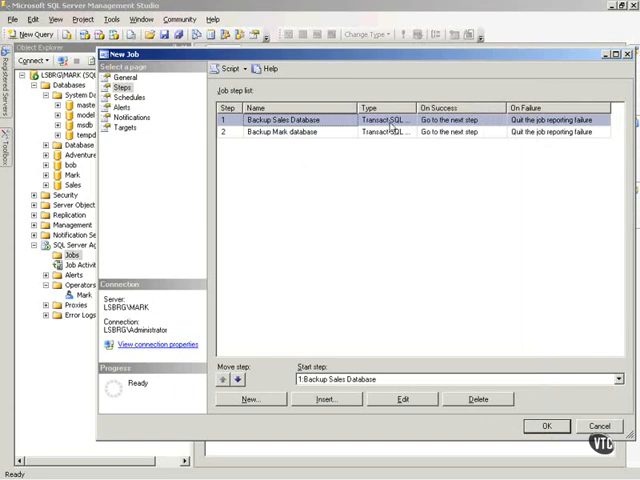
mouse_move(452, 125)
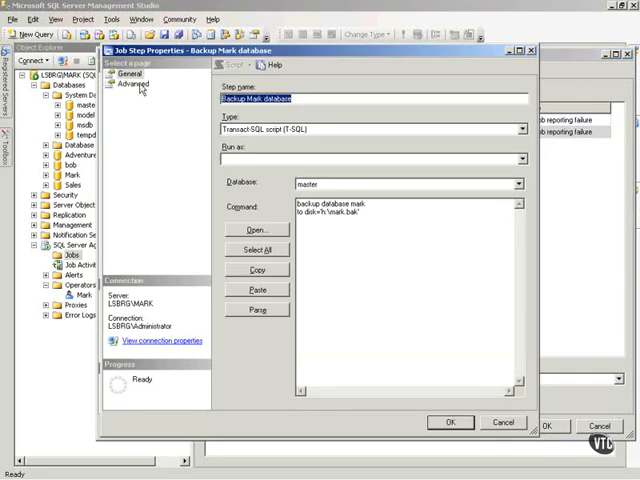
- Set Backup Mark database to quit reporting success, retry once every 2 minutes, without output logging
left_click(132, 84)
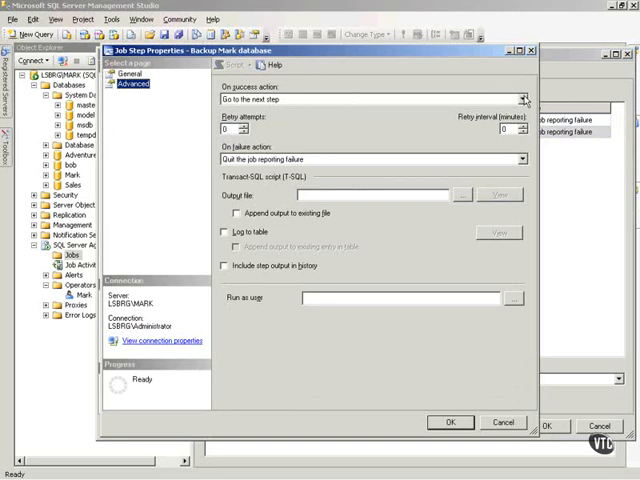
left_click(521, 98)
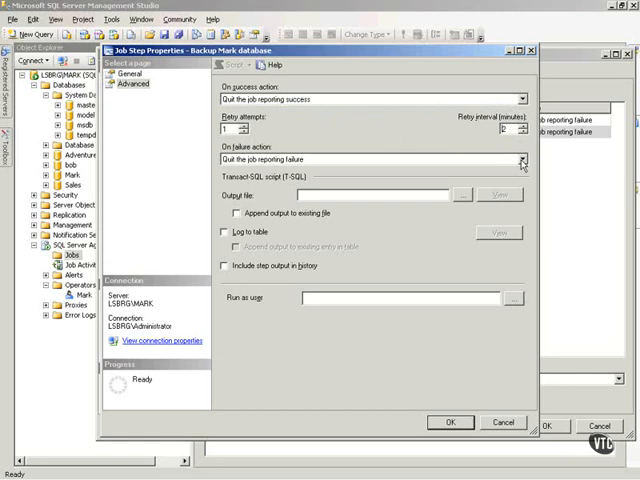
mouse_move(435, 218)
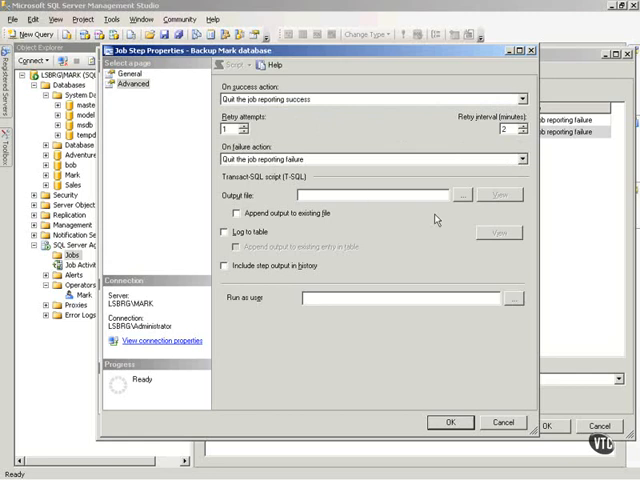
mouse_move(238, 228)
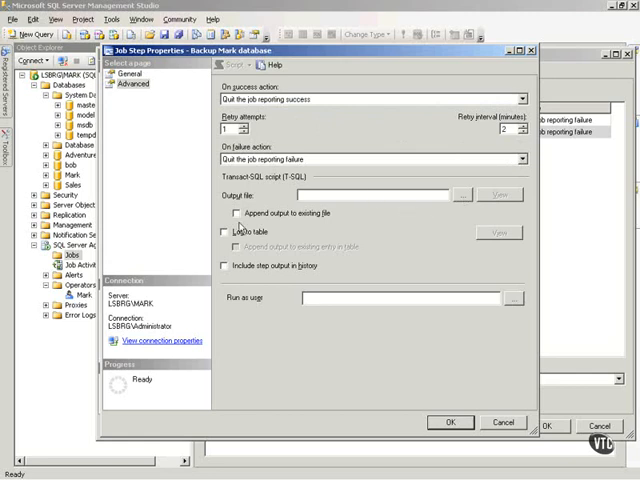
left_click(224, 266)
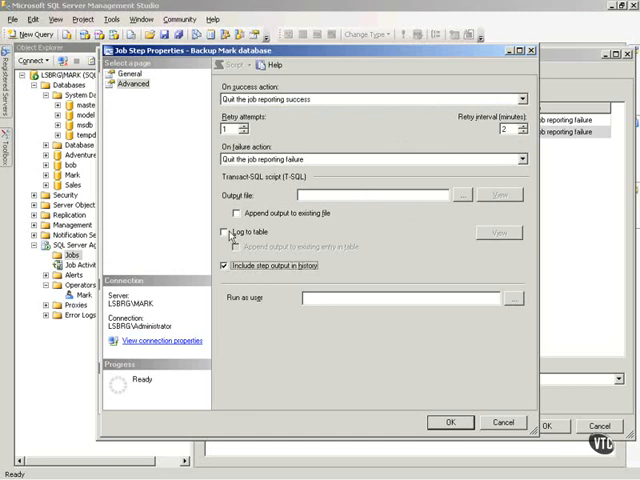
left_click(223, 232)
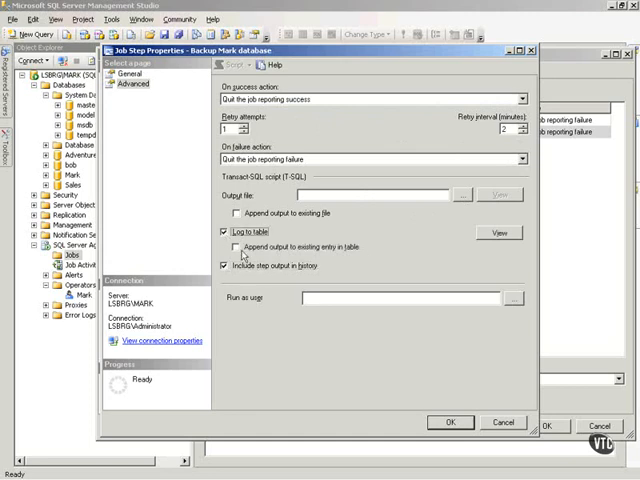
mouse_move(447, 240)
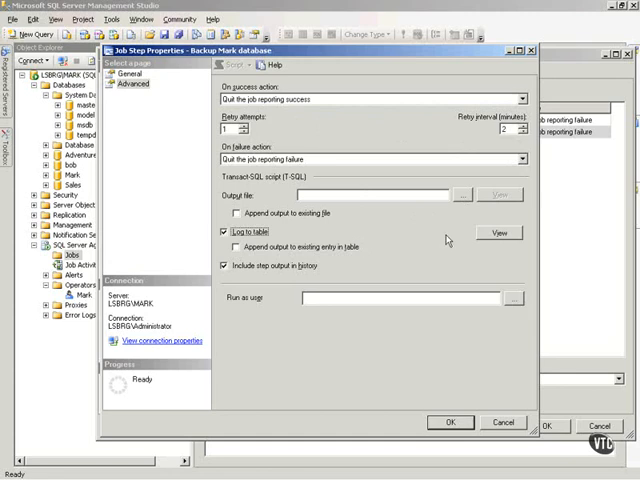
left_click(222, 232)
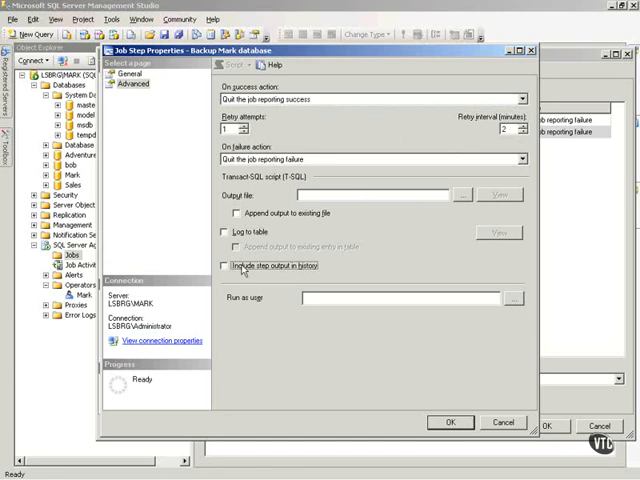
left_click(449, 422)
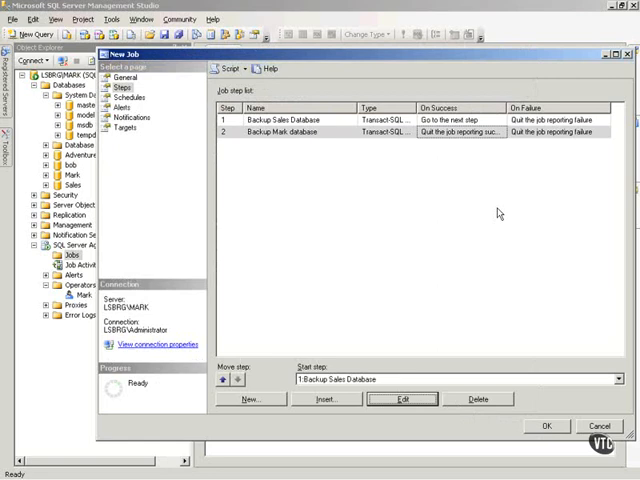
mouse_move(377, 122)
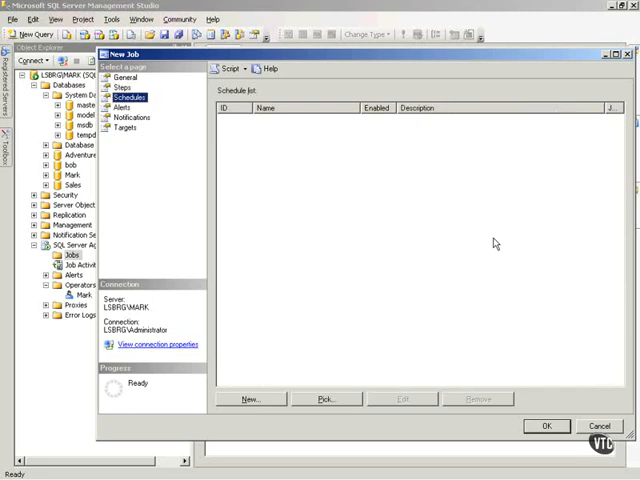
mouse_move(445, 221)
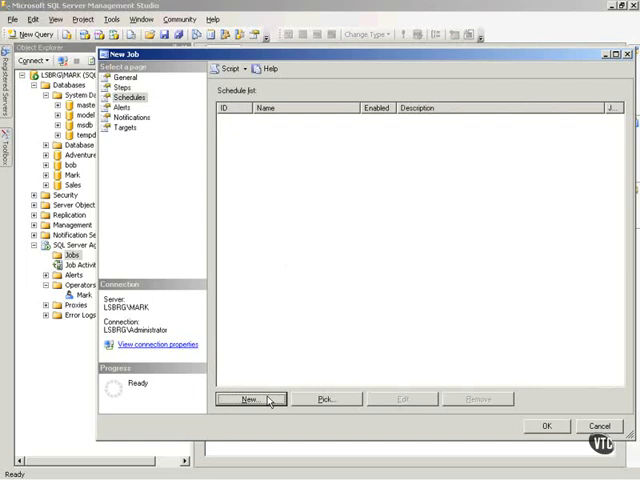
- Add a job schedule named MarksJob with schedule type One time
left_click(254, 399)
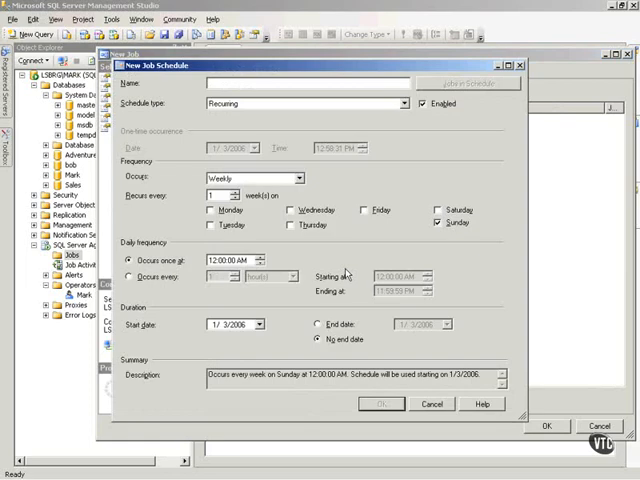
type("Mark")
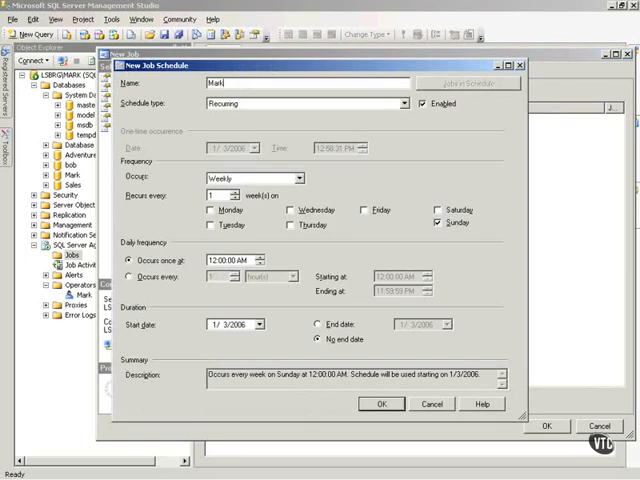
type("Job")
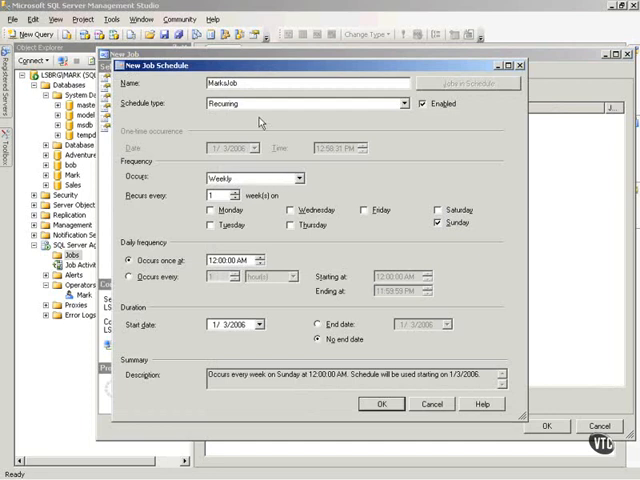
left_click(398, 103)
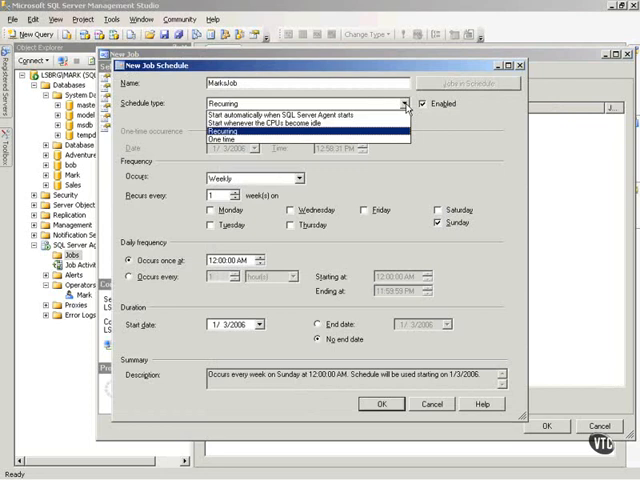
left_click(290, 122)
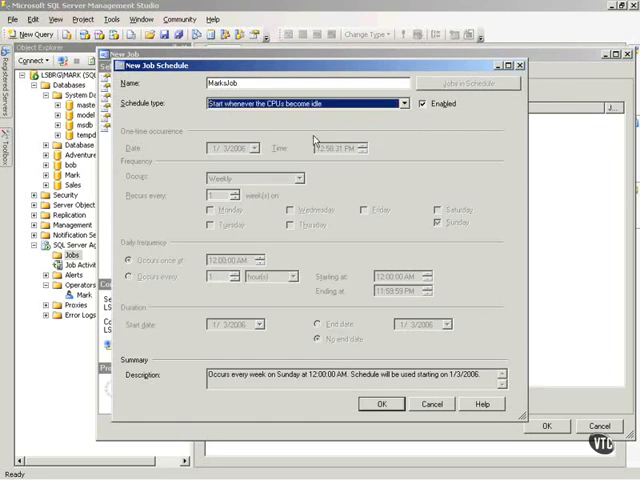
left_click(400, 103)
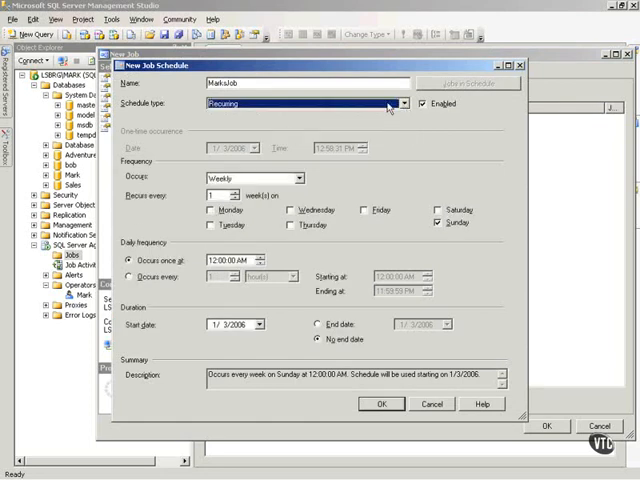
mouse_move(342, 132)
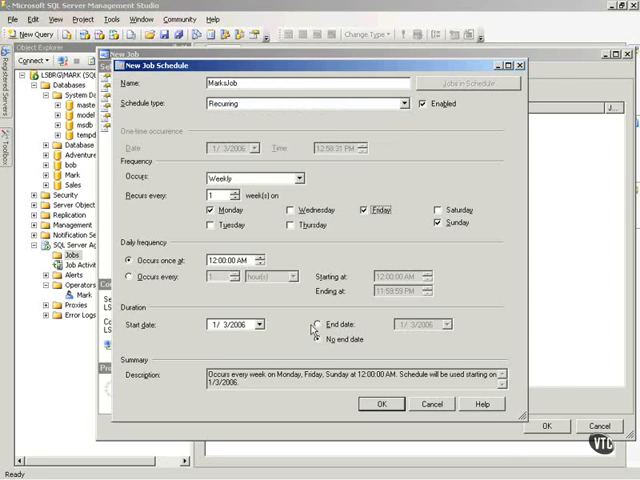
left_click(324, 339)
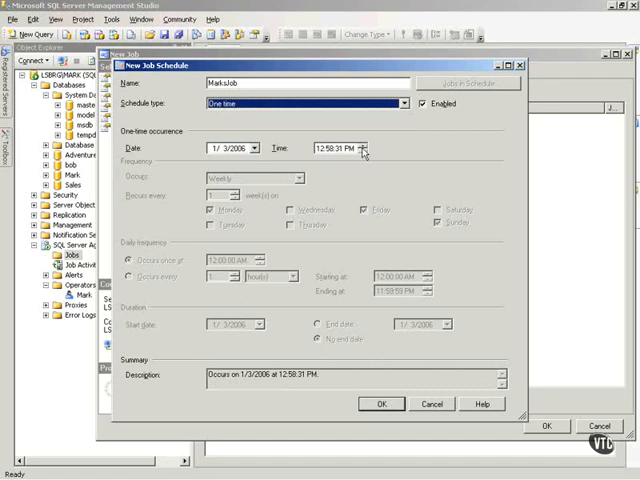
left_click(380, 404)
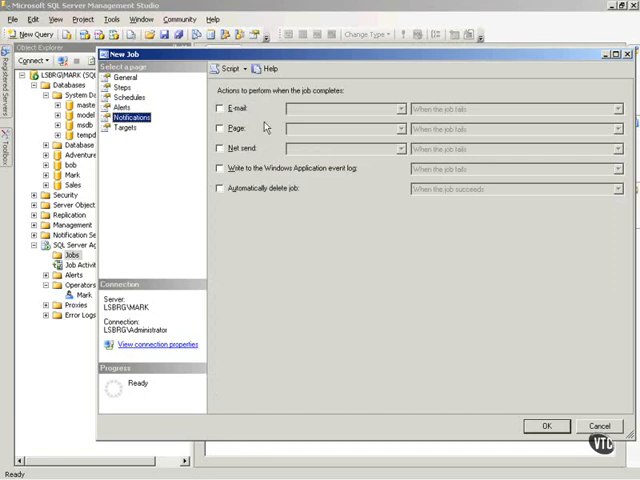
- Enable net send and Windows Application event log notifications on job success, keeping auto-delete off
left_click(221, 148)
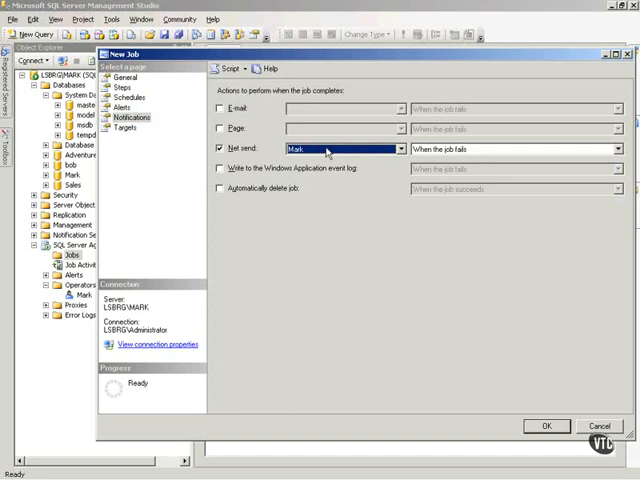
left_click(618, 148)
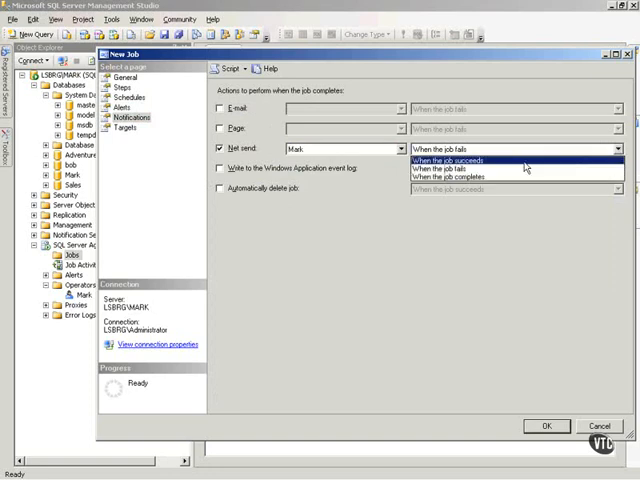
left_click(437, 159)
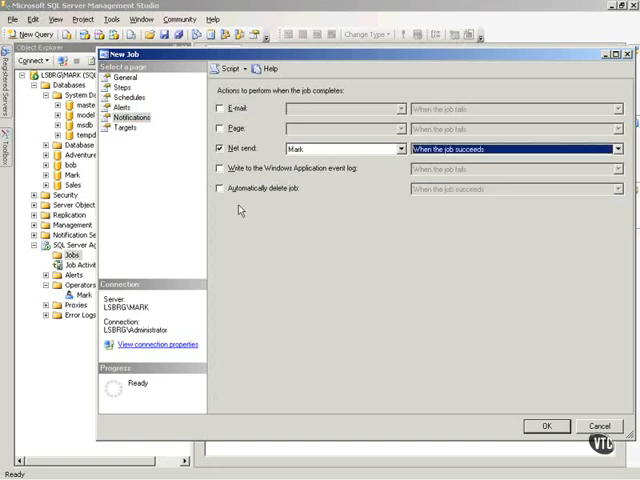
left_click(222, 169)
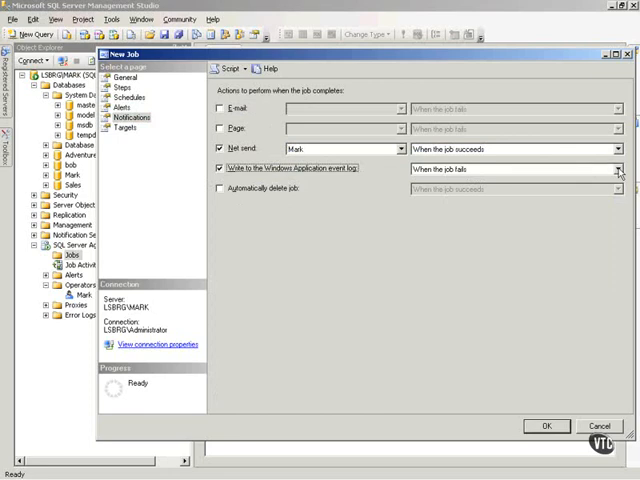
left_click(616, 169)
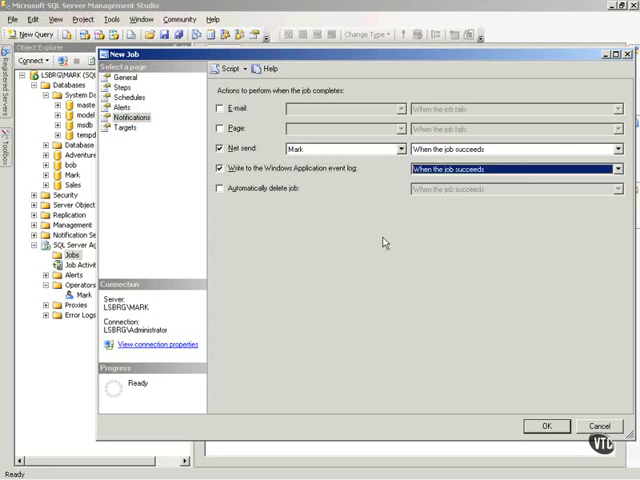
left_click(221, 188)
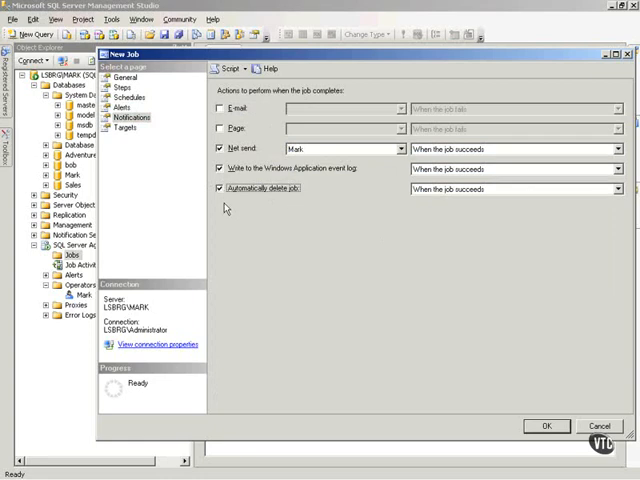
left_click(221, 187)
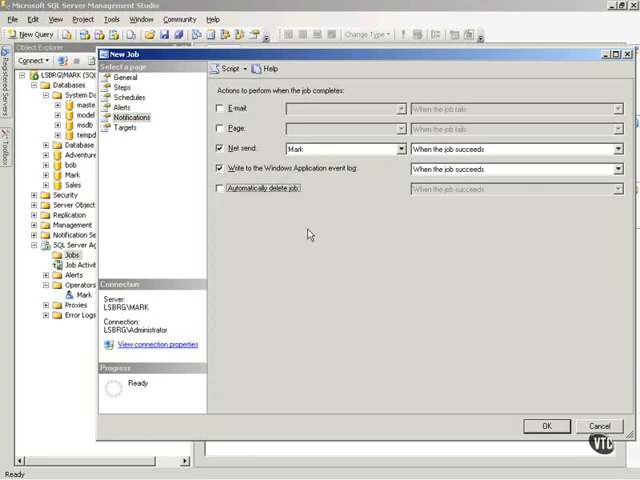
mouse_move(475, 351)
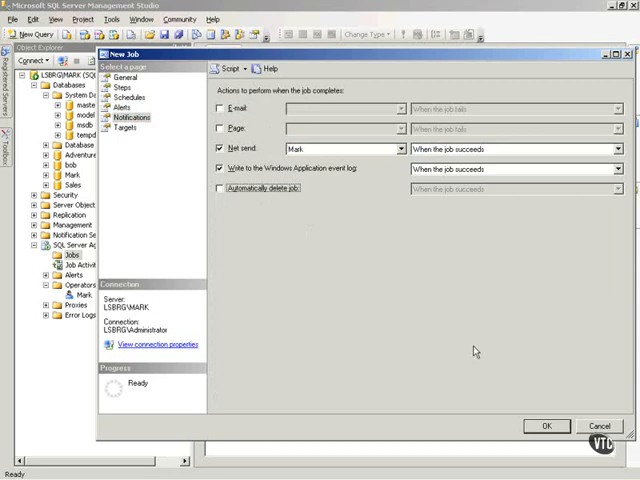